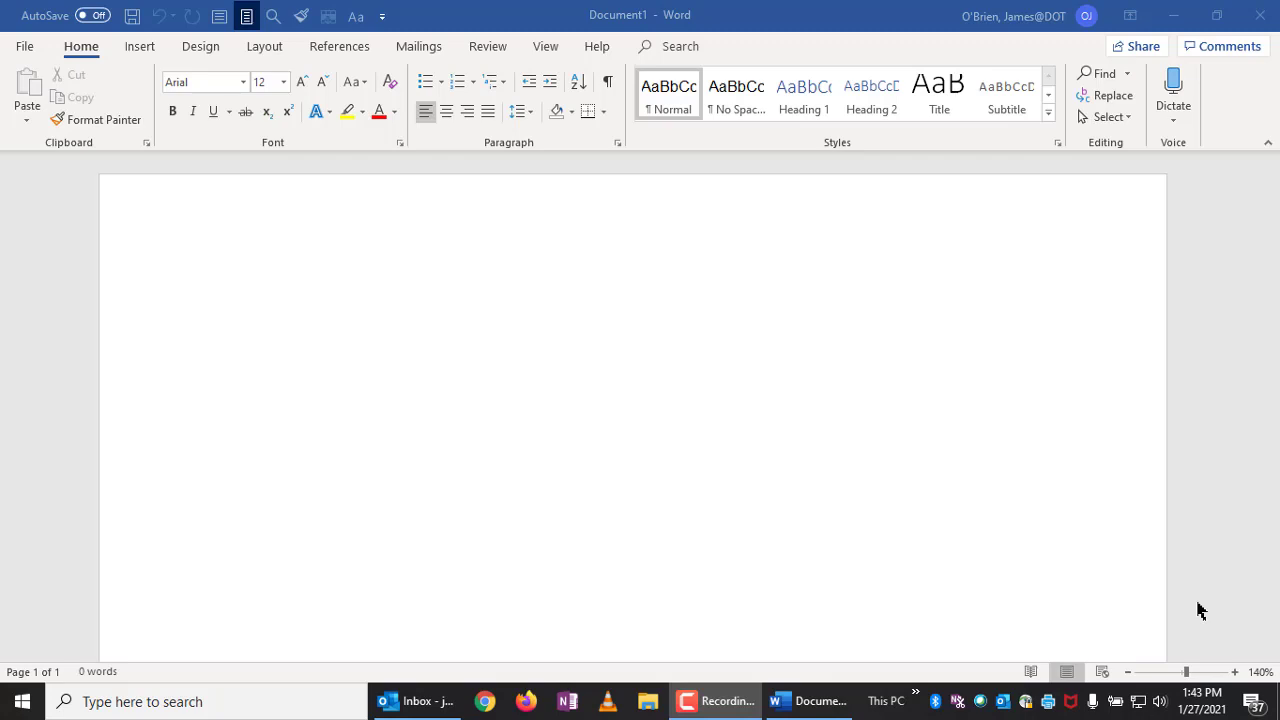
pyautogui.moveTo(24, 46)
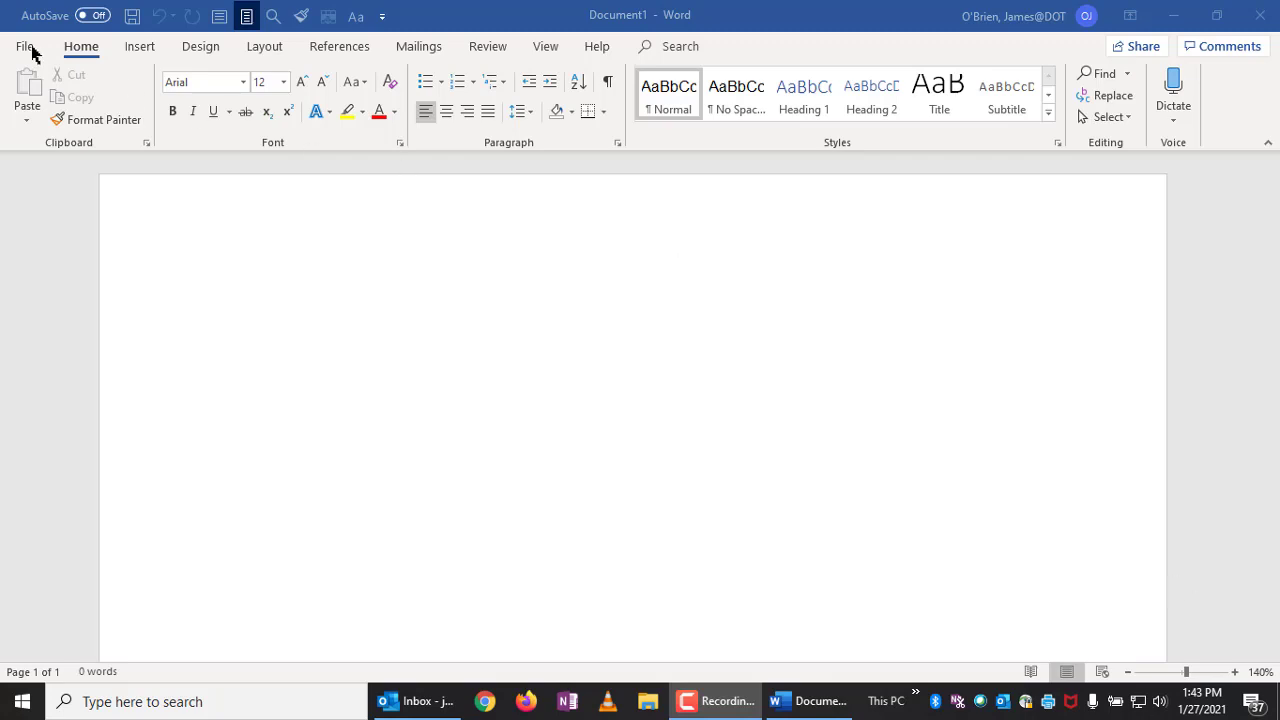
# - Open Word Options from the File menu of the blank document
pyautogui.click(25, 46)
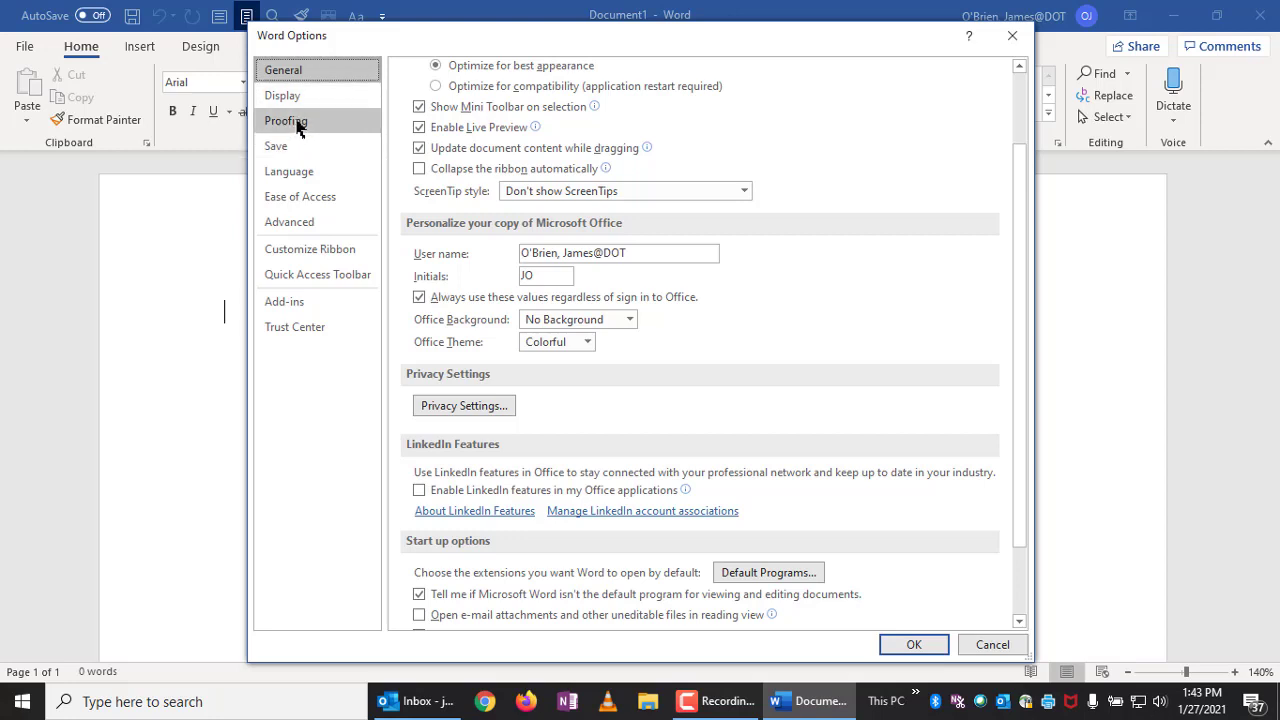
# - Open the AutoCorrect dialog for English (United States) from the Proofing settings
pyautogui.click(286, 120)
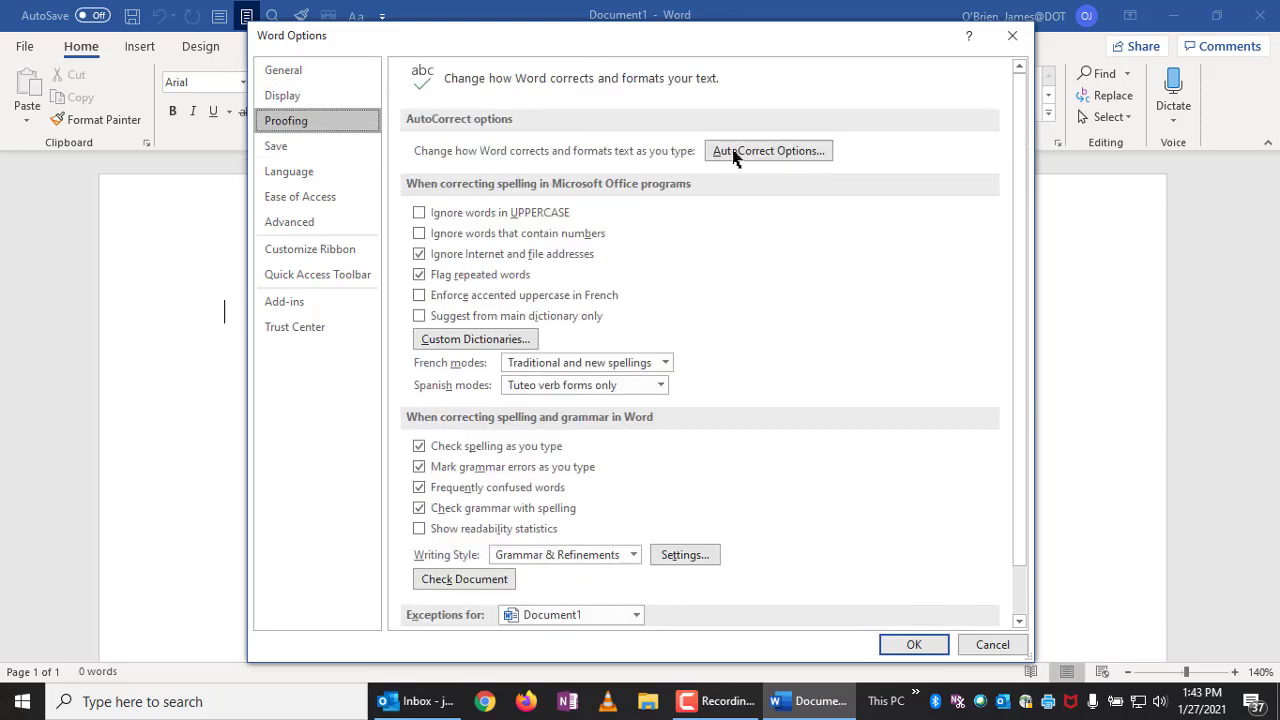
pyautogui.moveTo(547, 166)
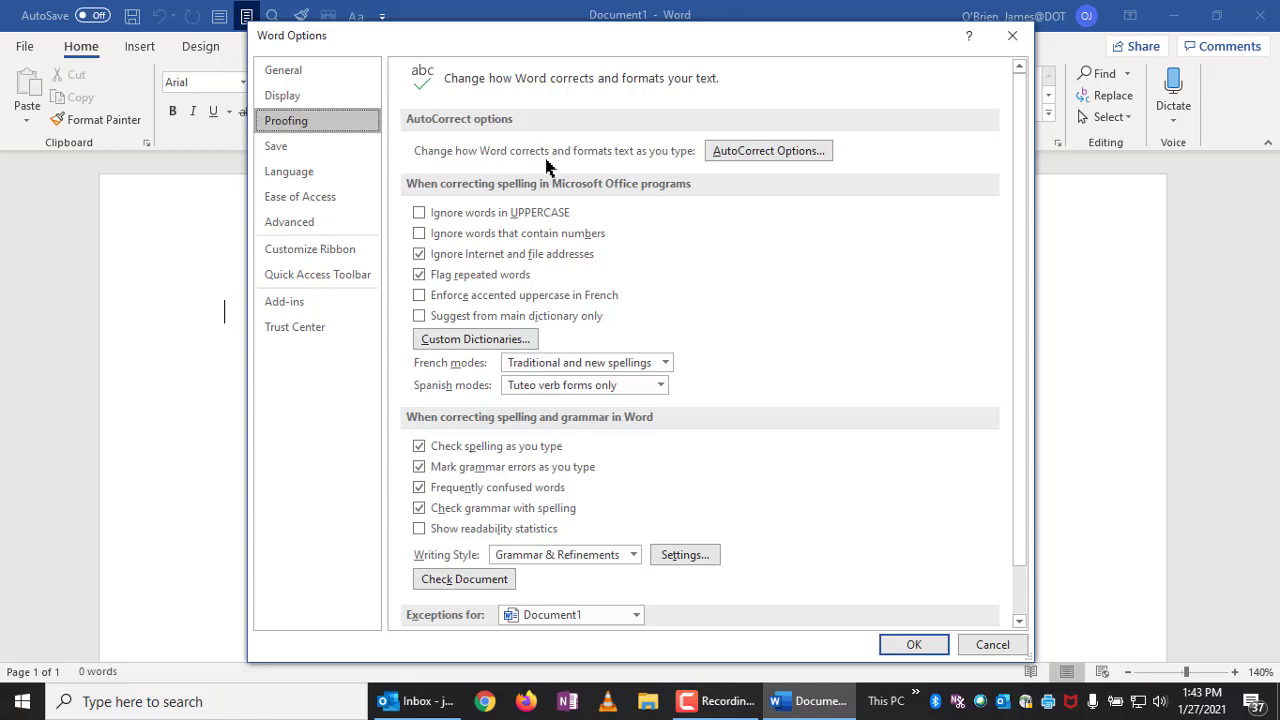
pyautogui.moveTo(732, 166)
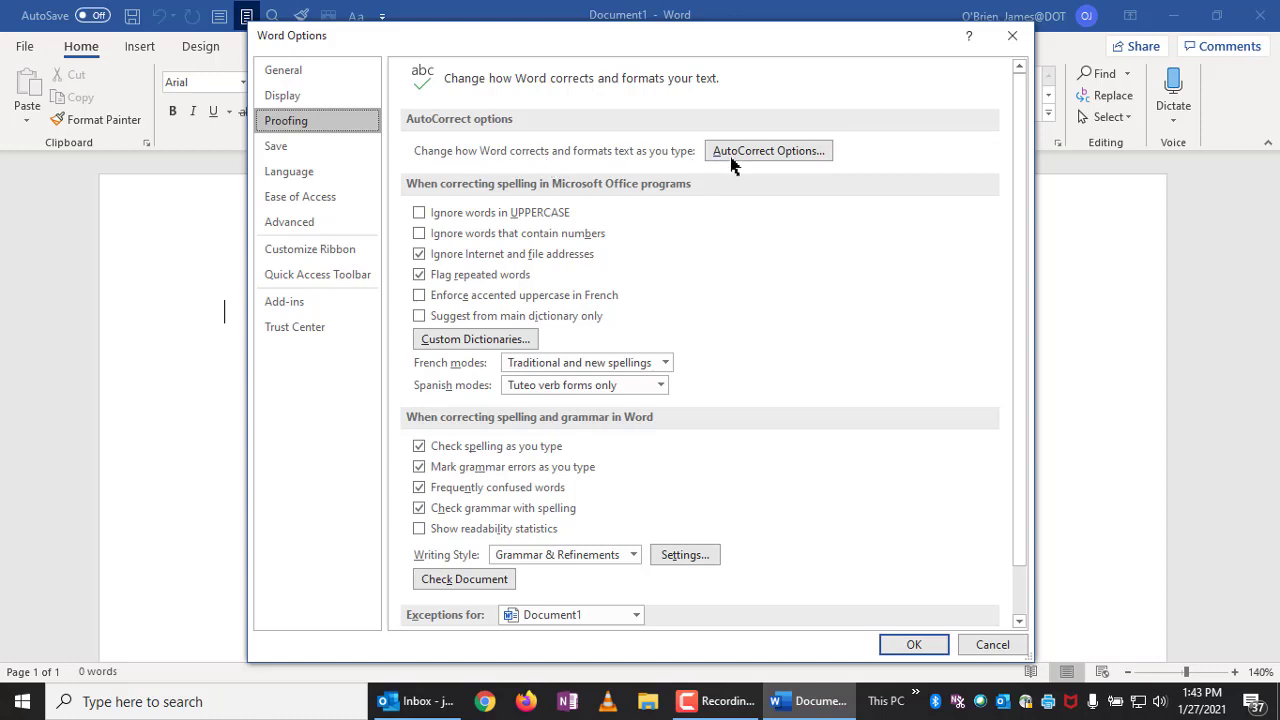
pyautogui.click(768, 150)
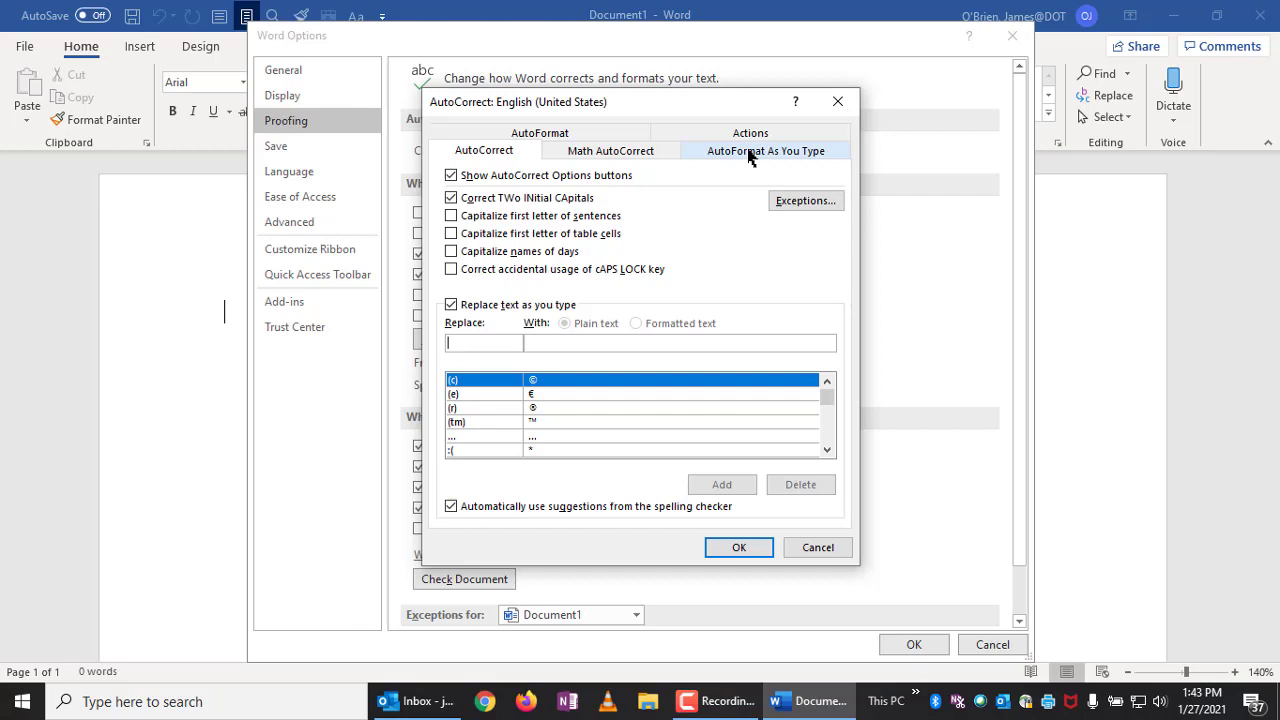
# - Under AutoFormat As You Type, turn off 'Straight quotes with smart quotes' and 'Hyphens (--) with dash'
pyautogui.click(766, 150)
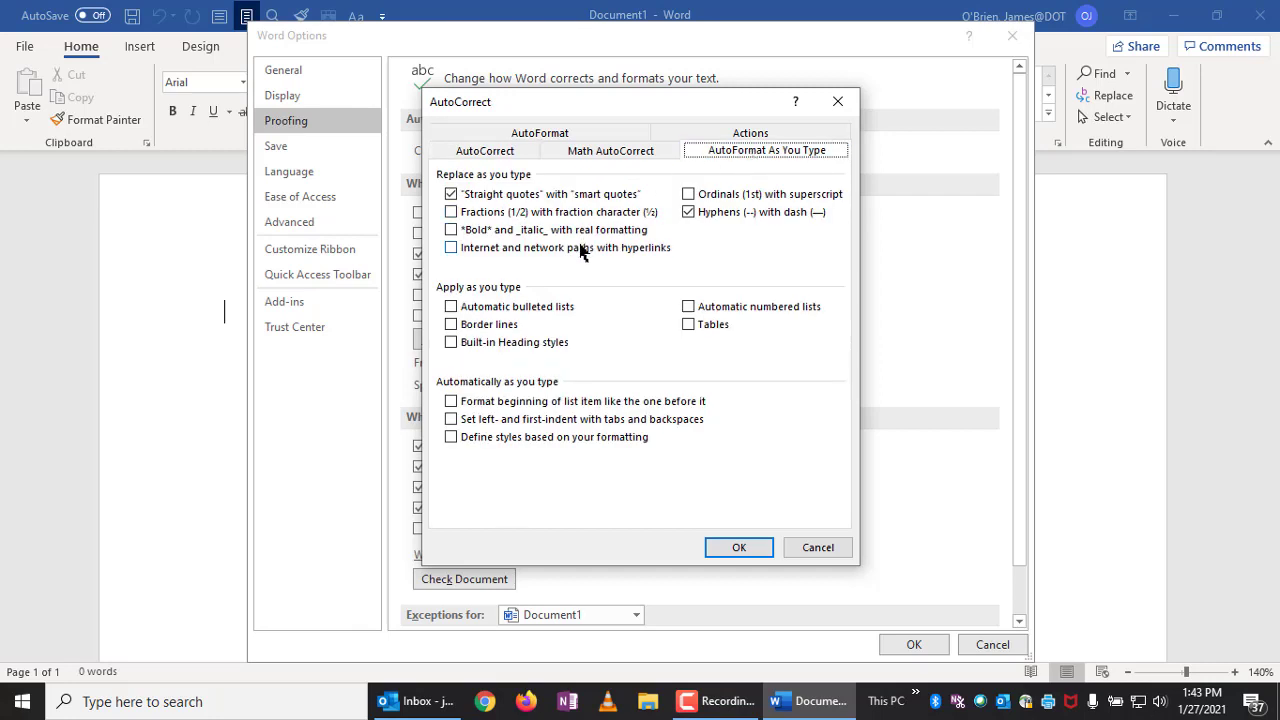
pyautogui.click(451, 247)
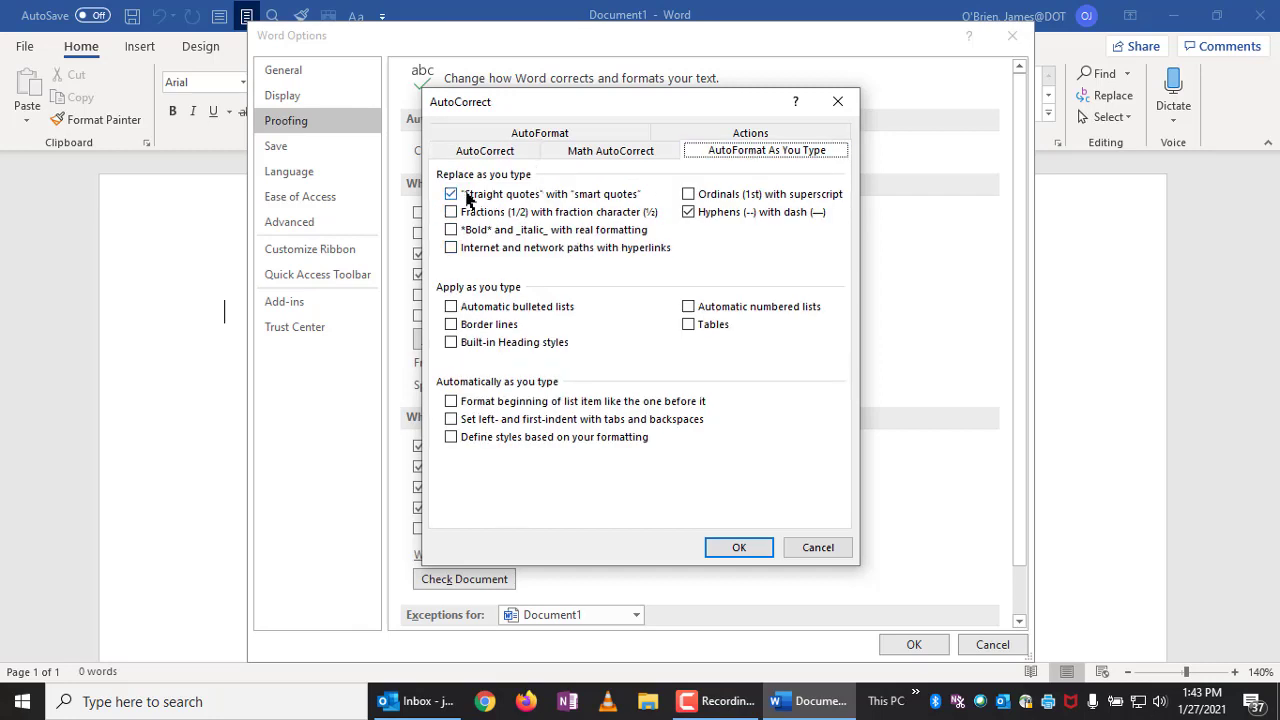
pyautogui.moveTo(490, 194)
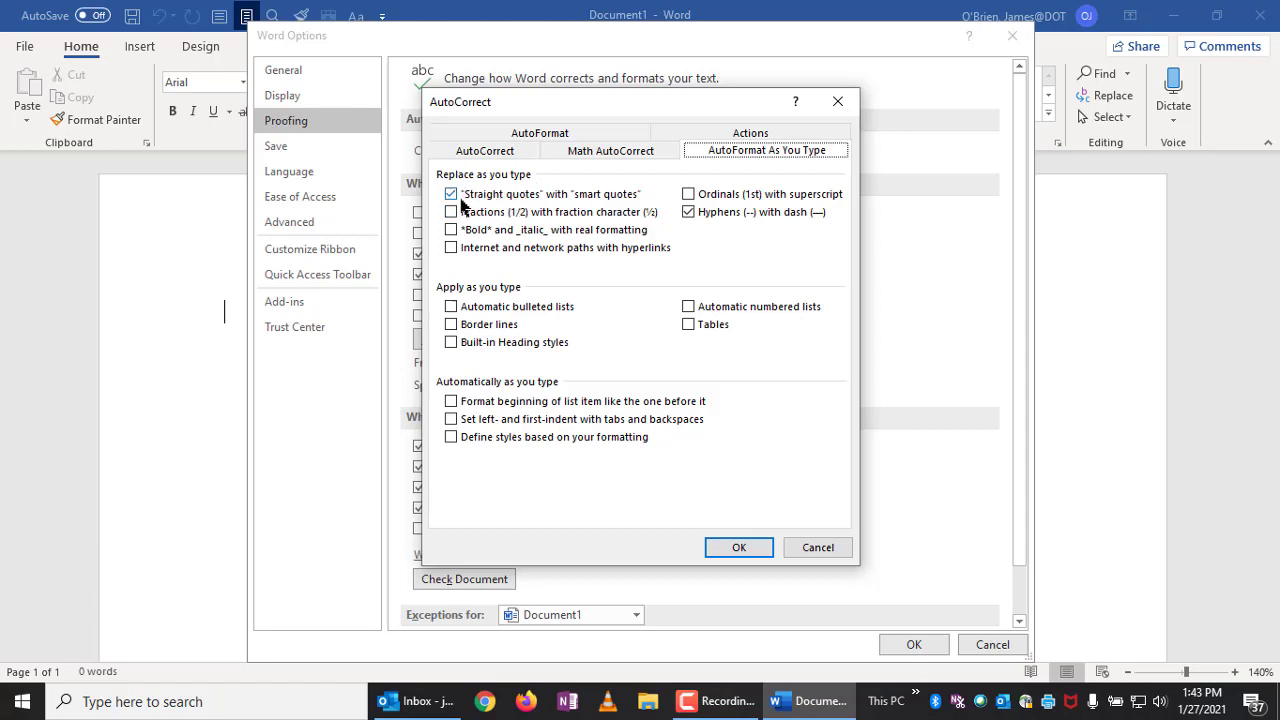
pyautogui.click(451, 193)
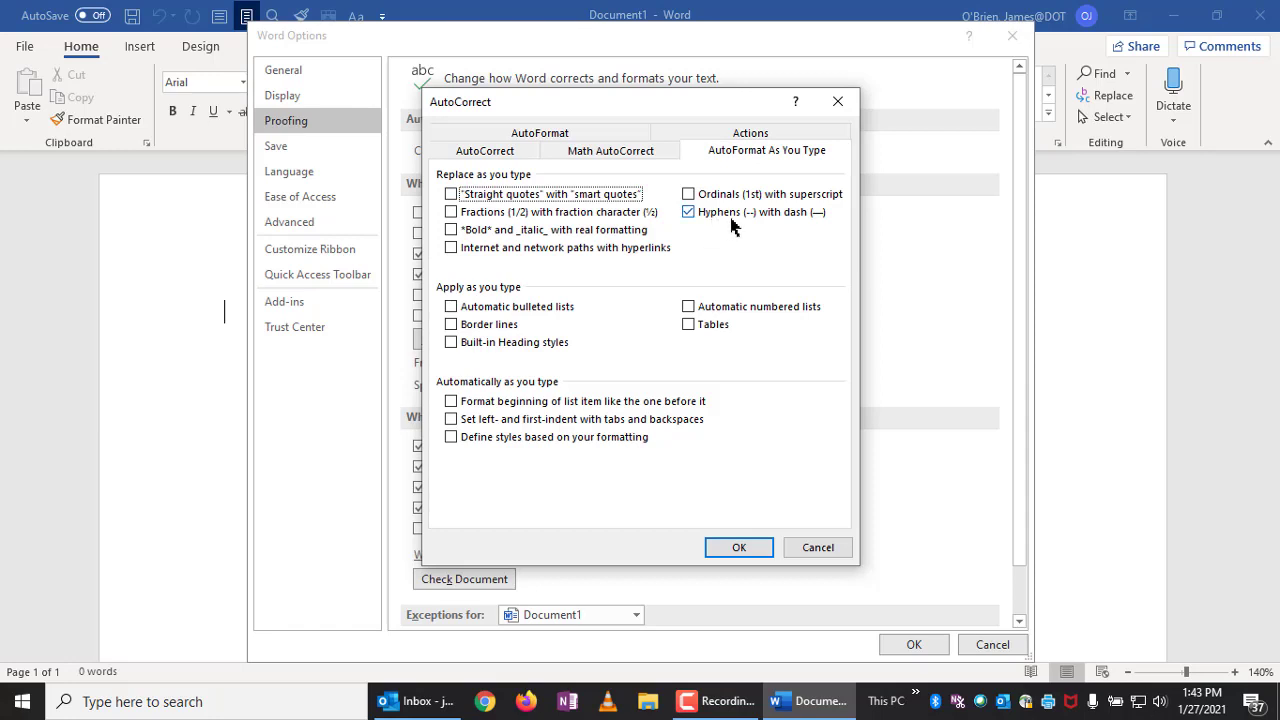
pyautogui.moveTo(738, 216)
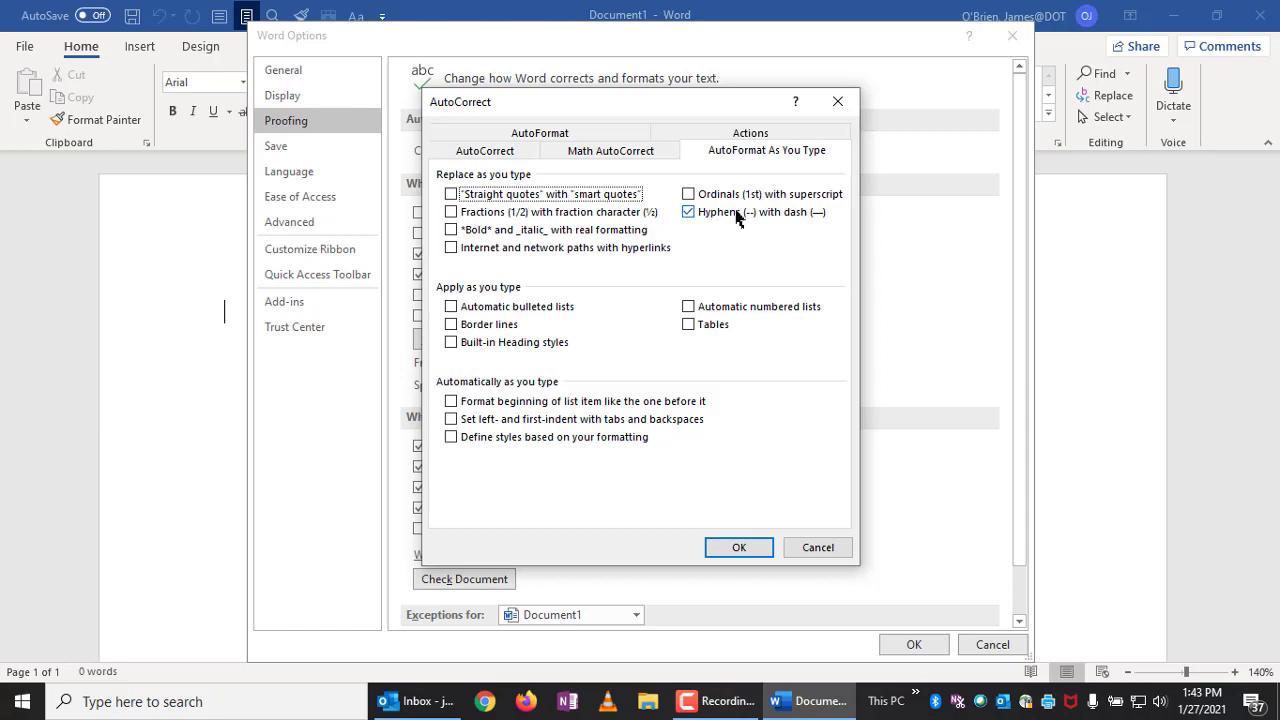
pyautogui.click(688, 212)
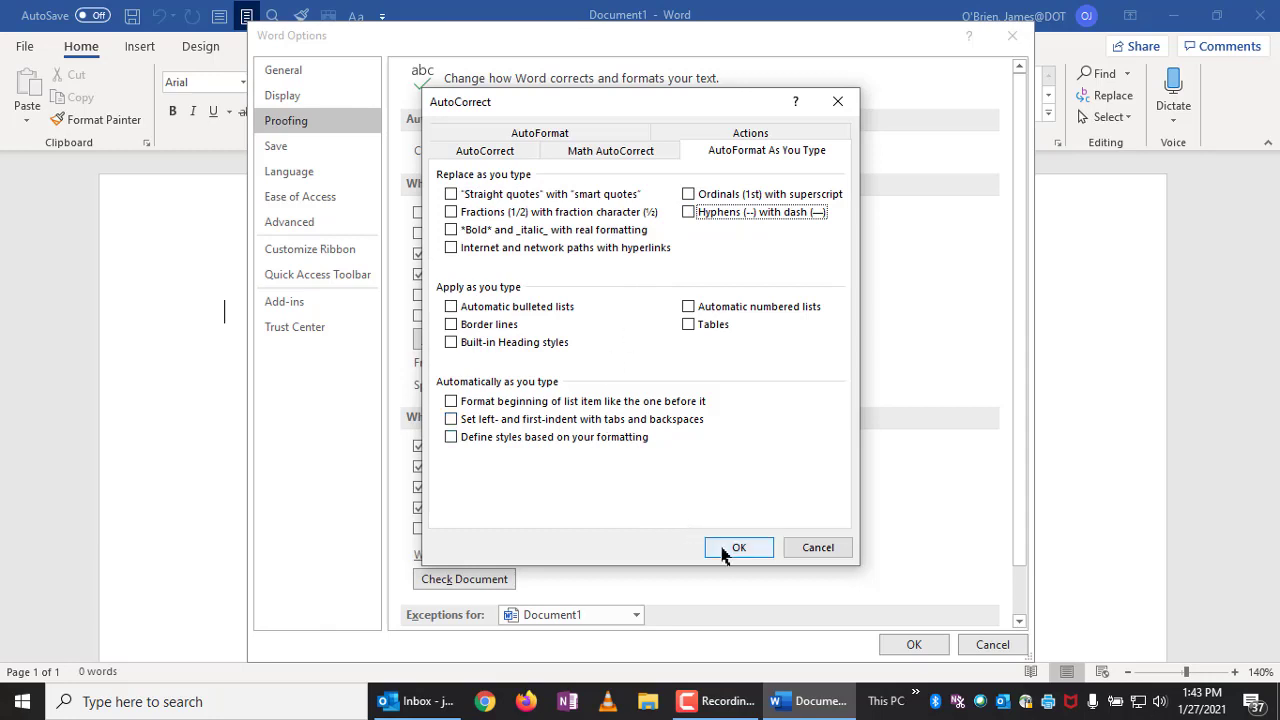
# - Confirm the AutoCorrect dialog and Word Options with OK to return to the document
pyautogui.click(738, 547)
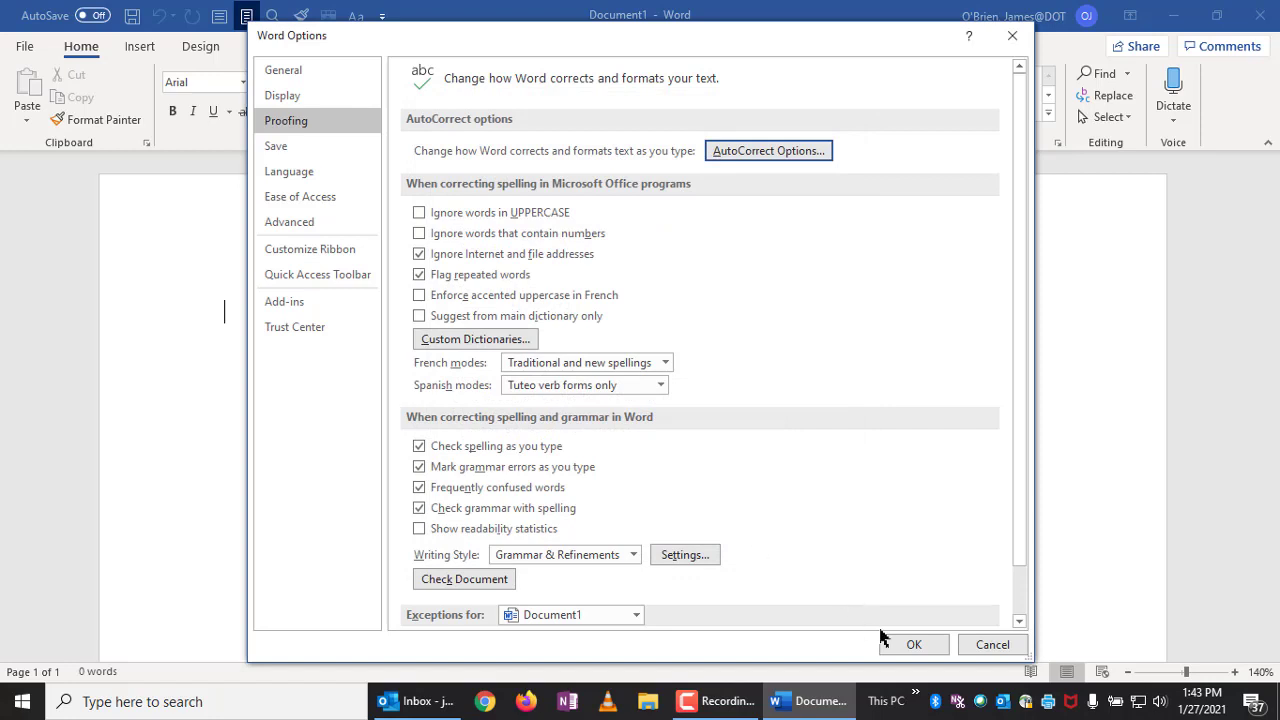
pyautogui.click(914, 644)
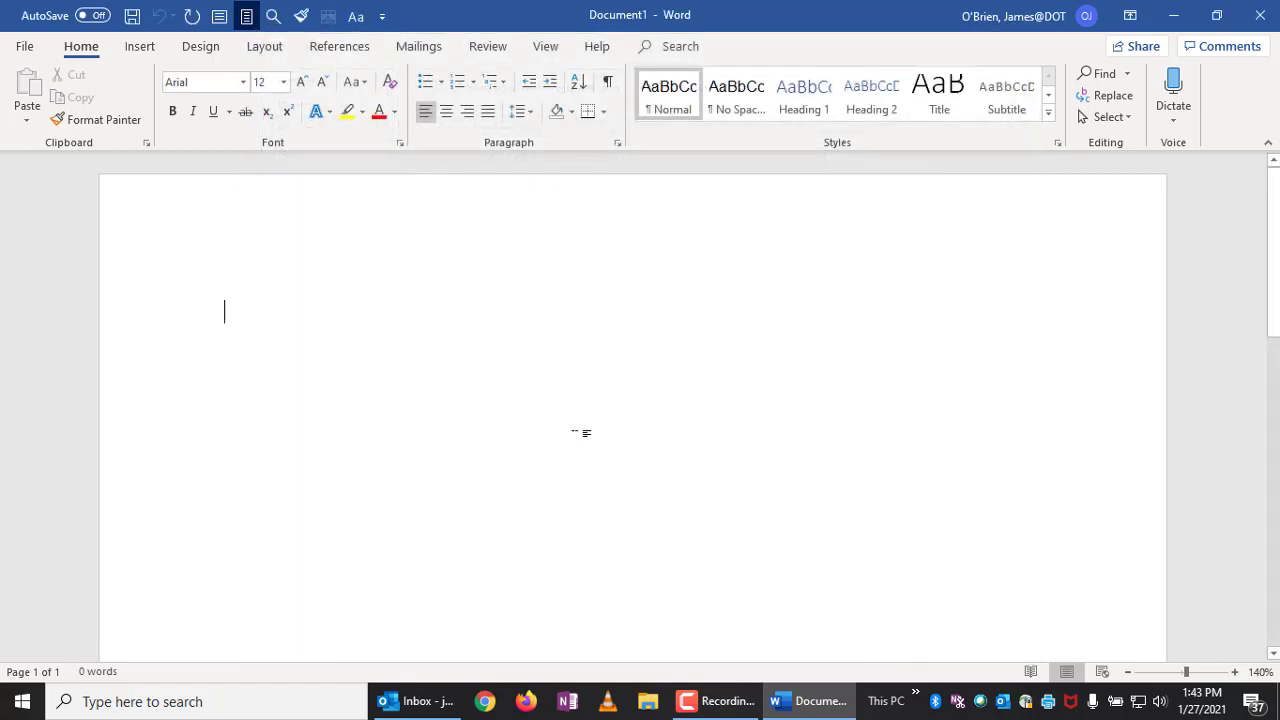